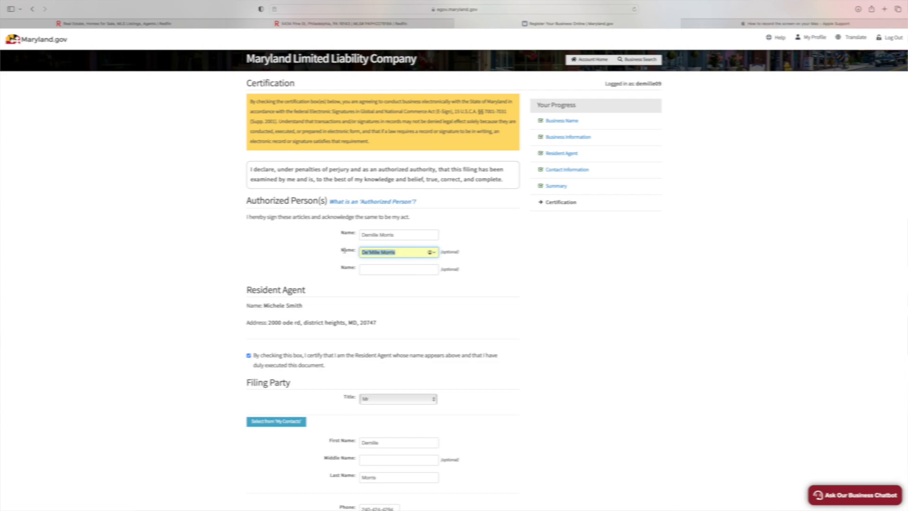
Confirm the certification page details and proceed with Certify and Proceed to submit the articles
scroll(down, 3)
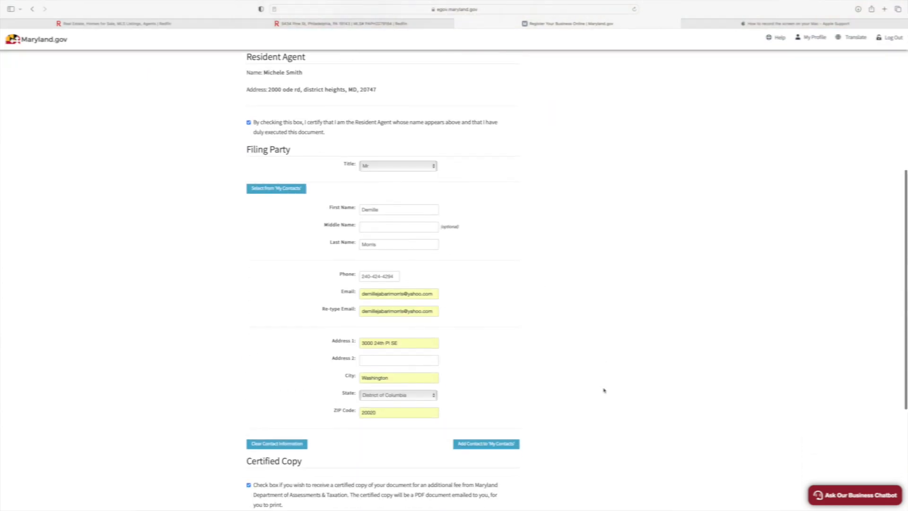
scroll(down, 3)
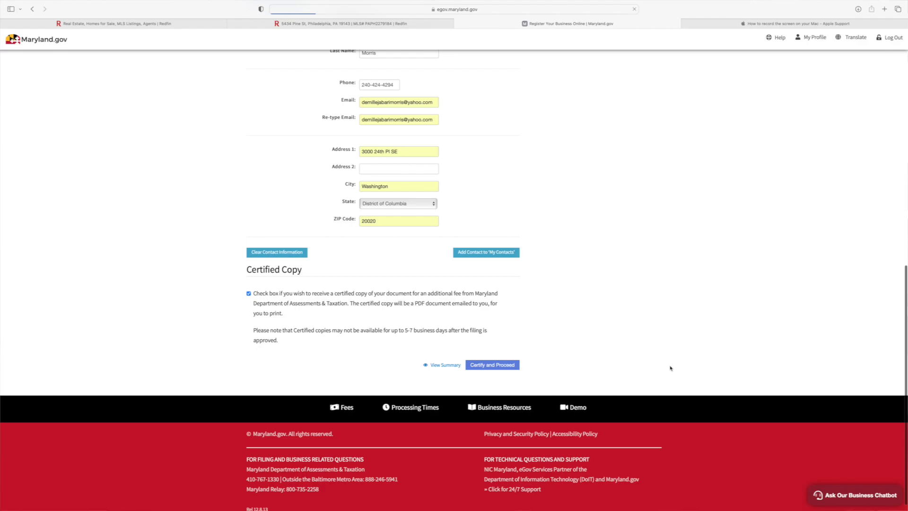
click(492, 365)
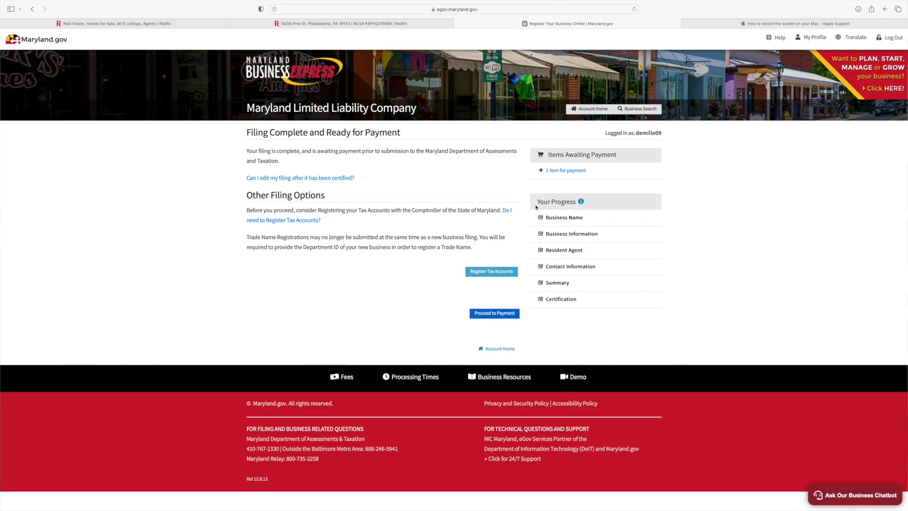
Leave the Filing Complete page by focusing Safari's address bar for a new address
click(450, 10)
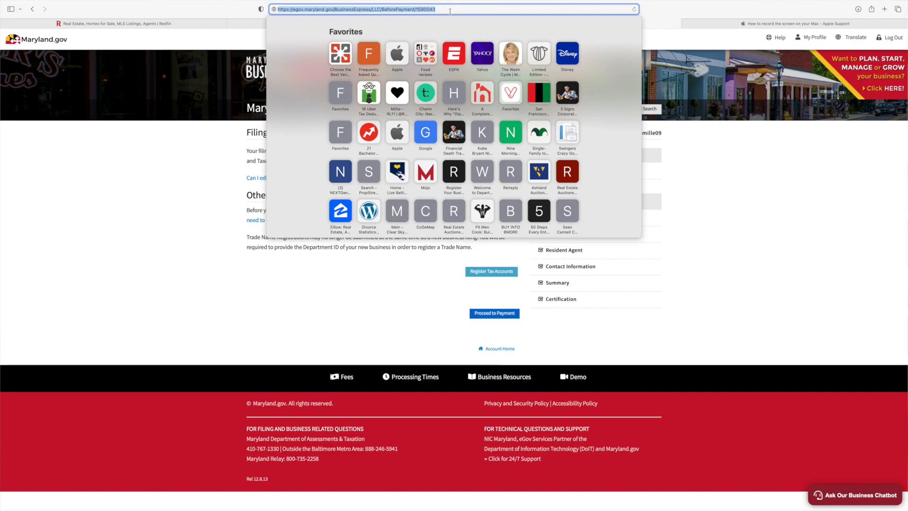
Enter 'irs' and go to the IRS Apply for an EIN Online page
text(irs.gov)
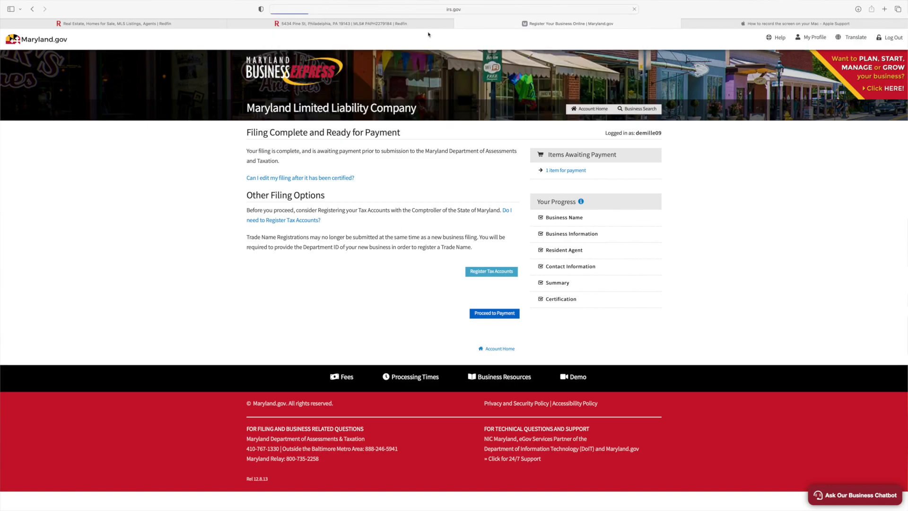
click(568, 24)
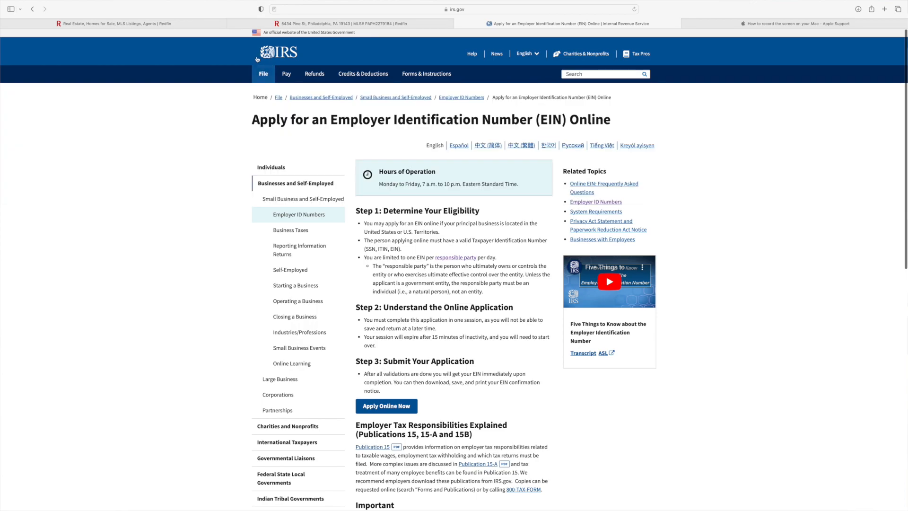
mouse_move(555, 267)
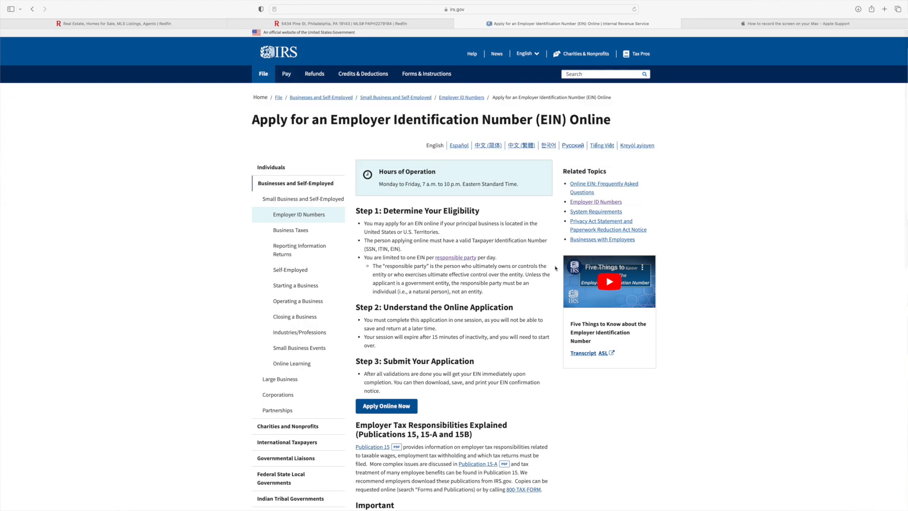
mouse_move(491, 335)
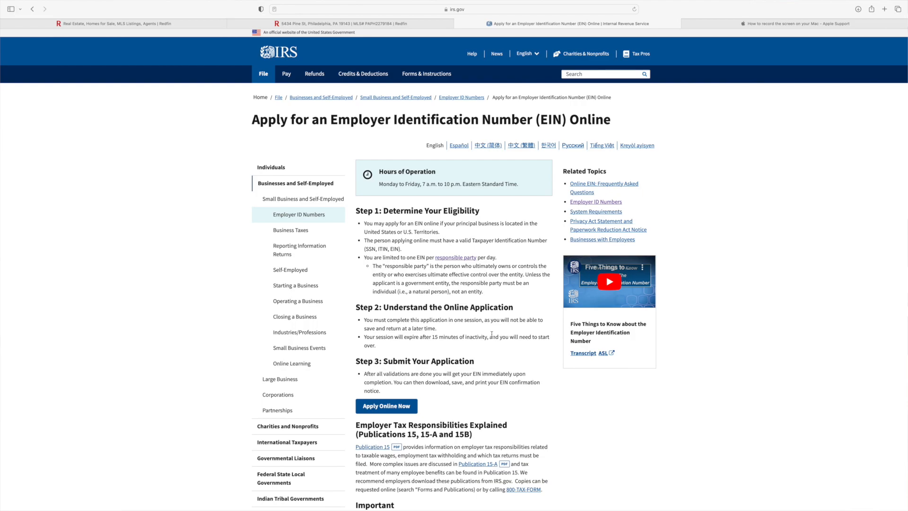
Start the EIN application via Apply Online Now, which reports the assistant unavailable
scroll(down, 3)
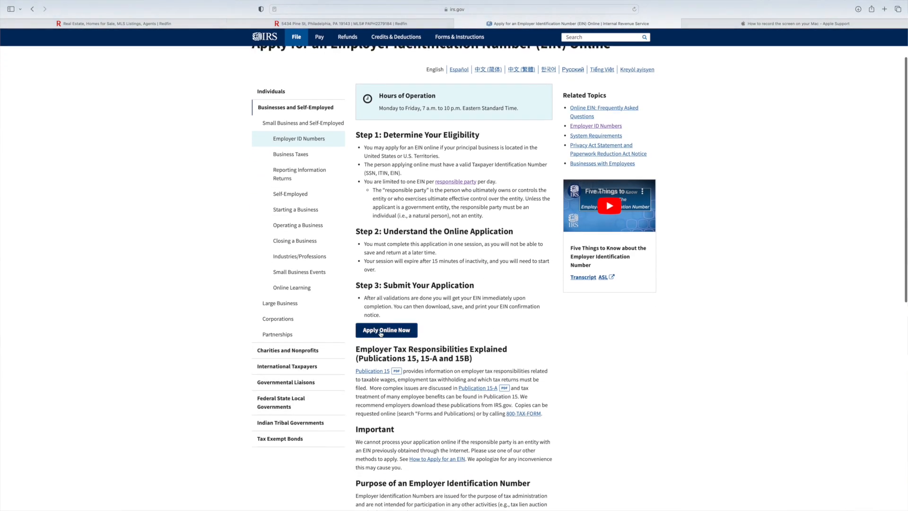
click(386, 331)
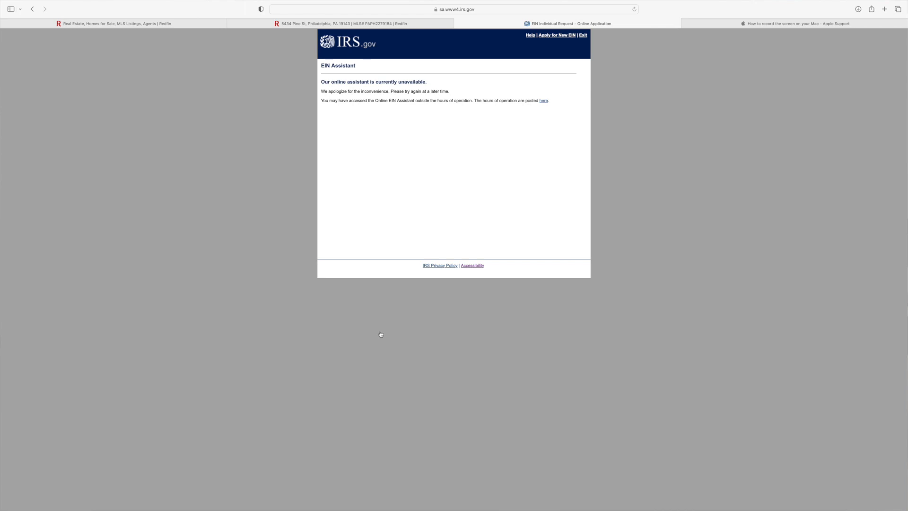
mouse_move(316, 211)
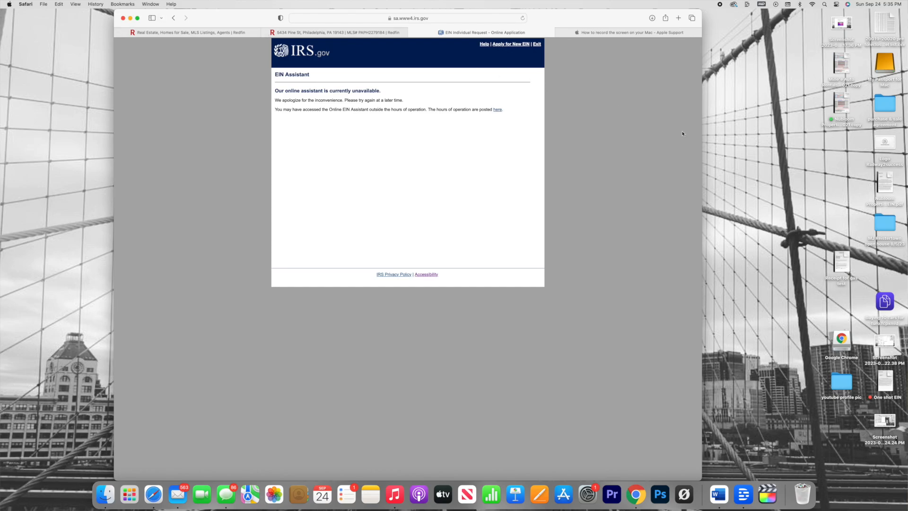
mouse_move(865, 191)
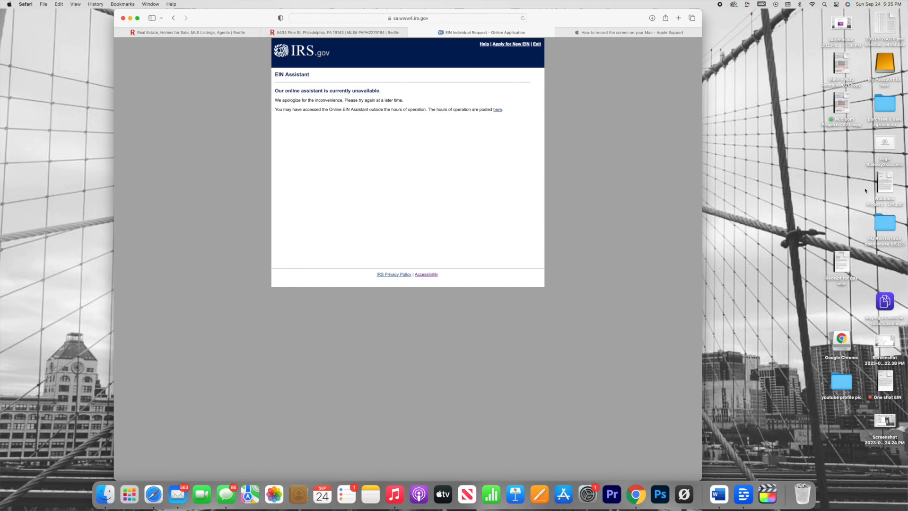
mouse_move(896, 280)
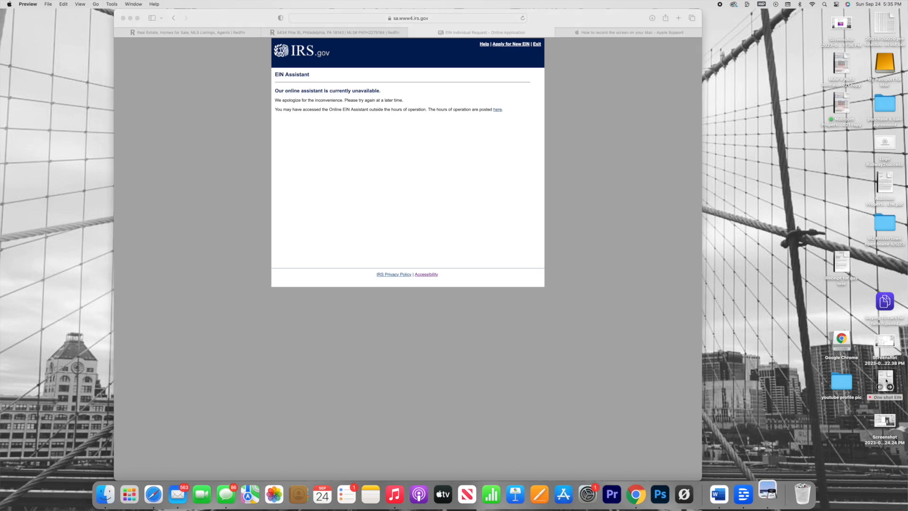
Open the 'One shot EIN' sample confirmation letter from the desktop in Preview
double_click(885, 382)
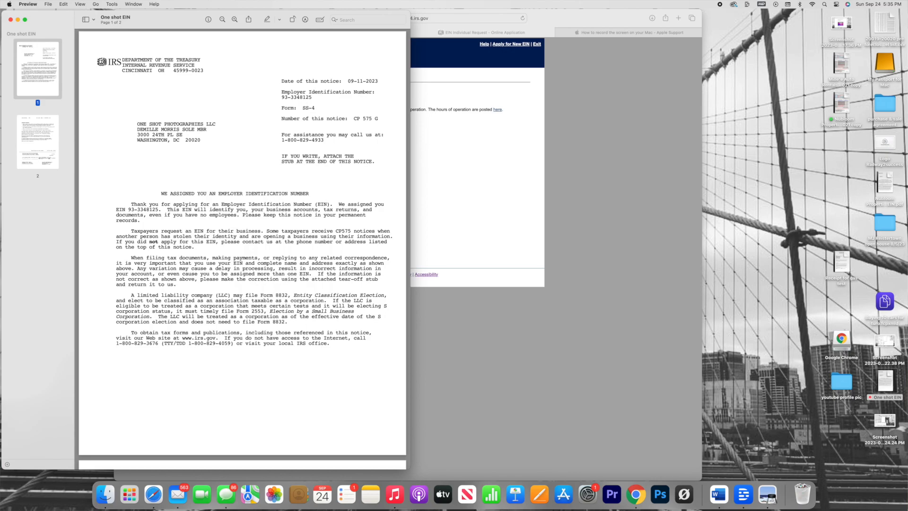